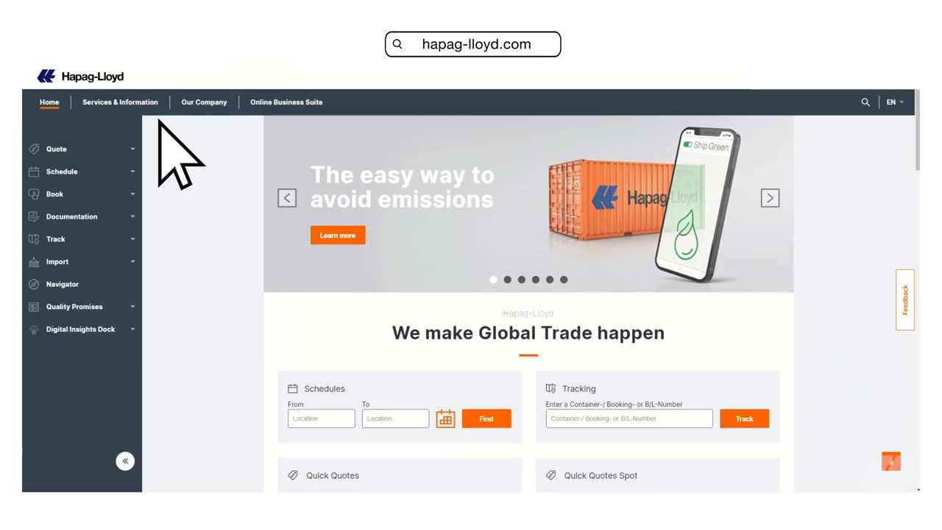
Expand Documentation in the sidebar and open the Invoice Dispute app.
click(71, 216)
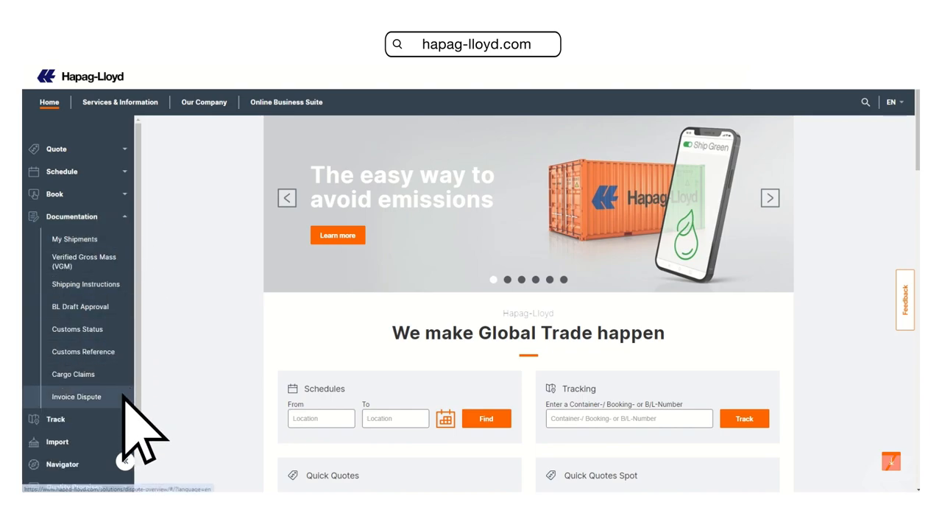
click(76, 396)
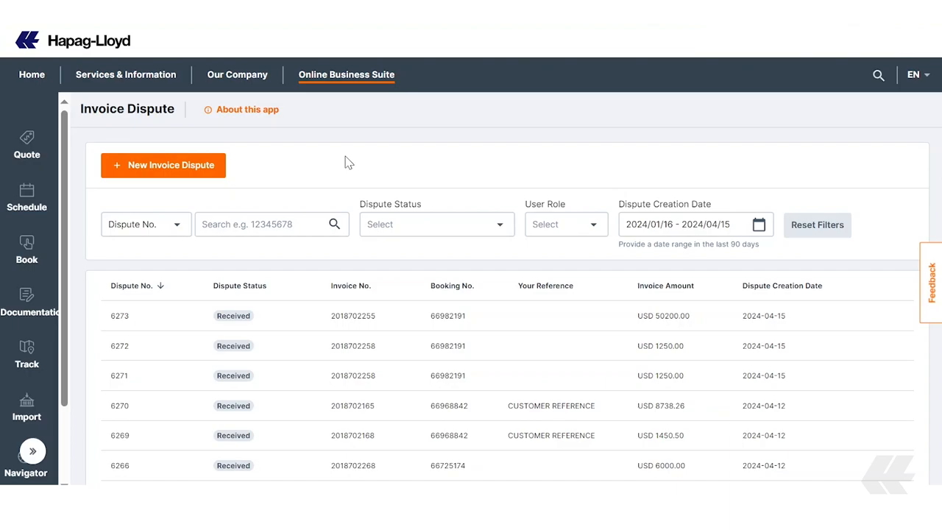
mouse_move(301, 182)
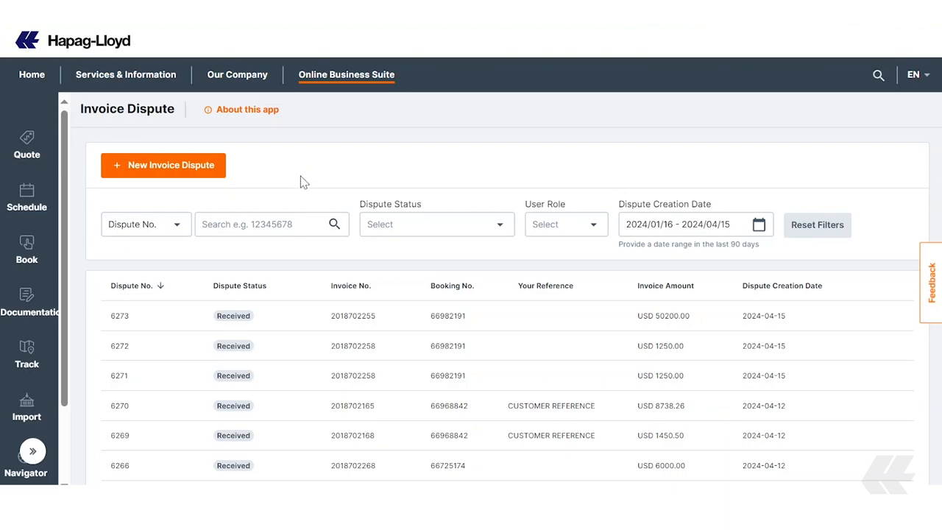
mouse_move(215, 210)
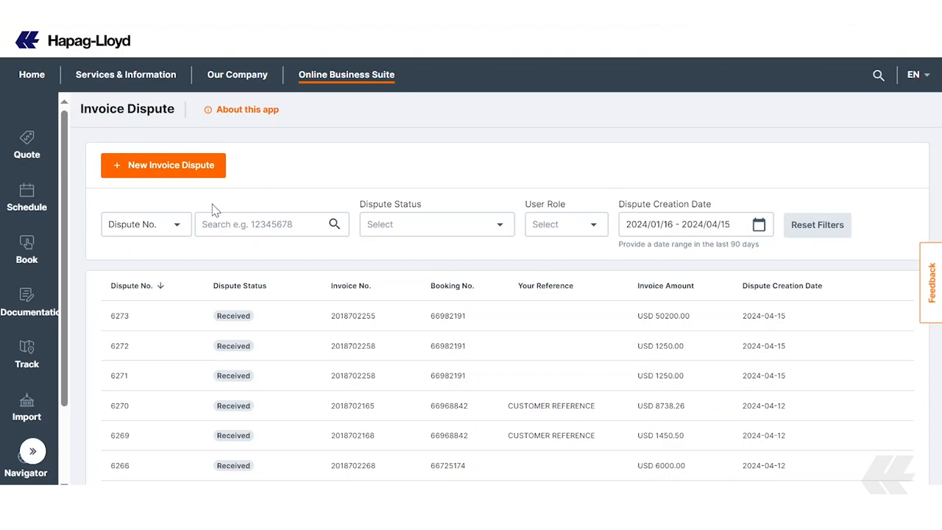
Filter the dispute list by Dispute Status to show only Accepted and Rejected disputes.
click(146, 224)
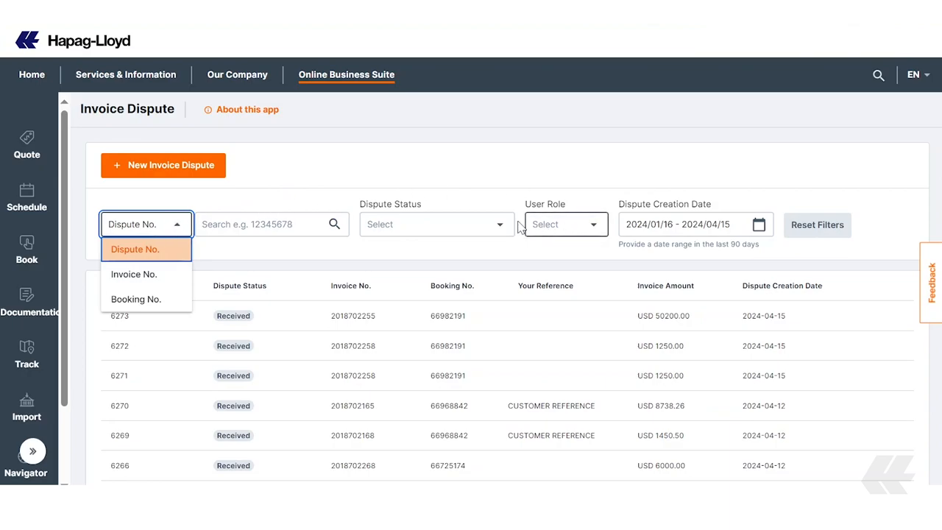
click(390, 274)
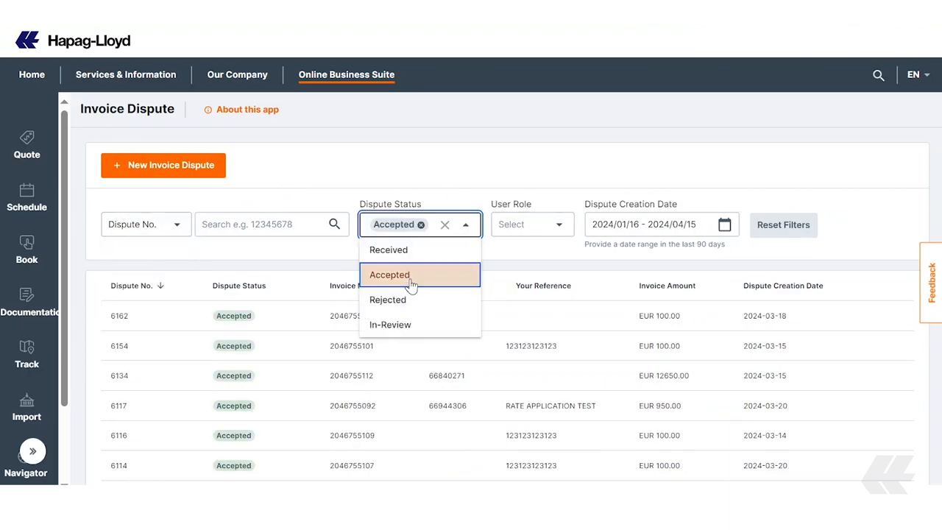
click(387, 300)
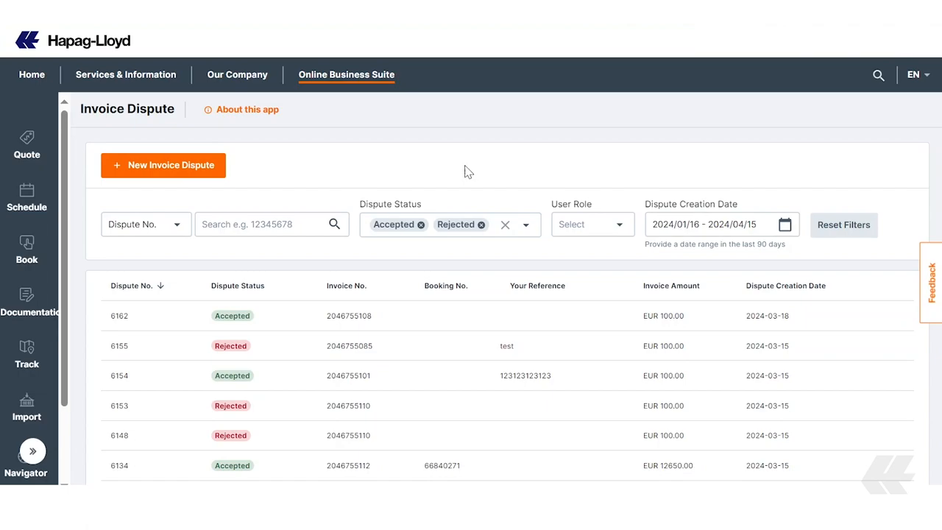
mouse_move(456, 166)
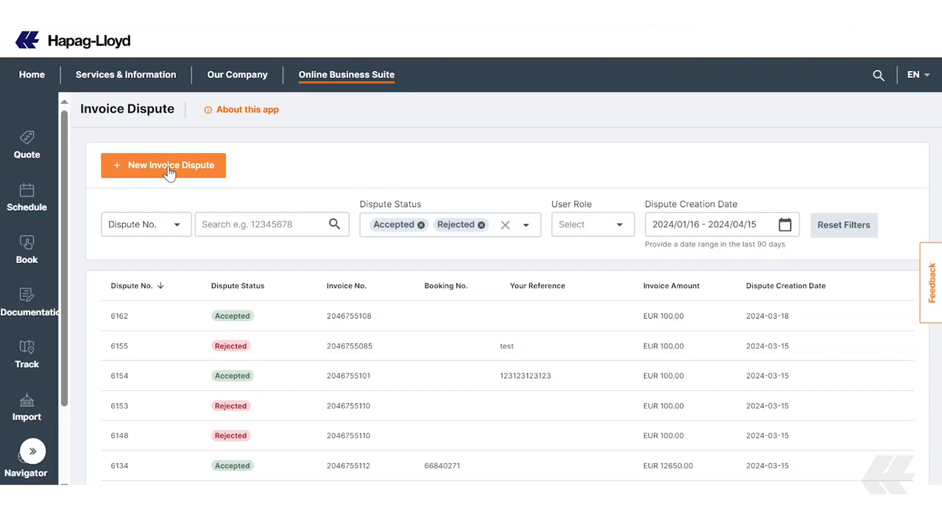
Start a new invoice dispute with 'Incorrect seafreight / haulage' as the dispute type.
click(163, 165)
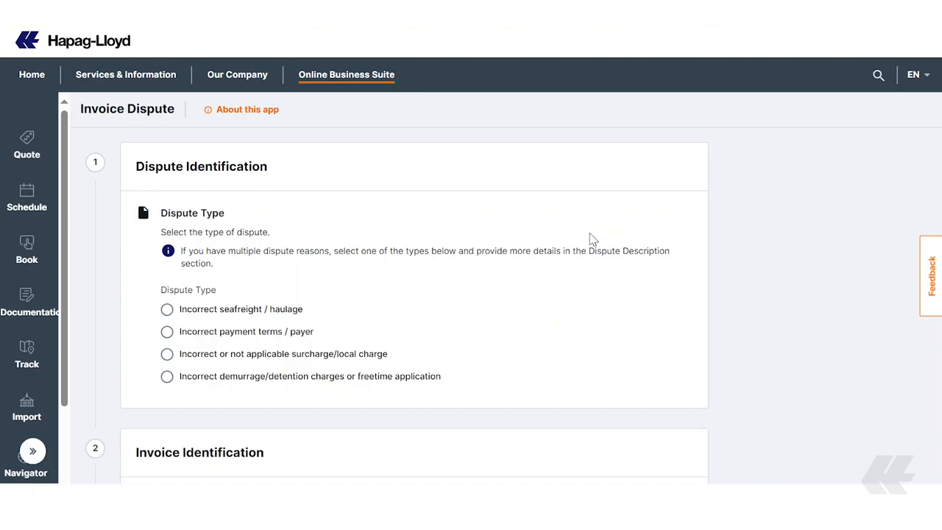
click(166, 309)
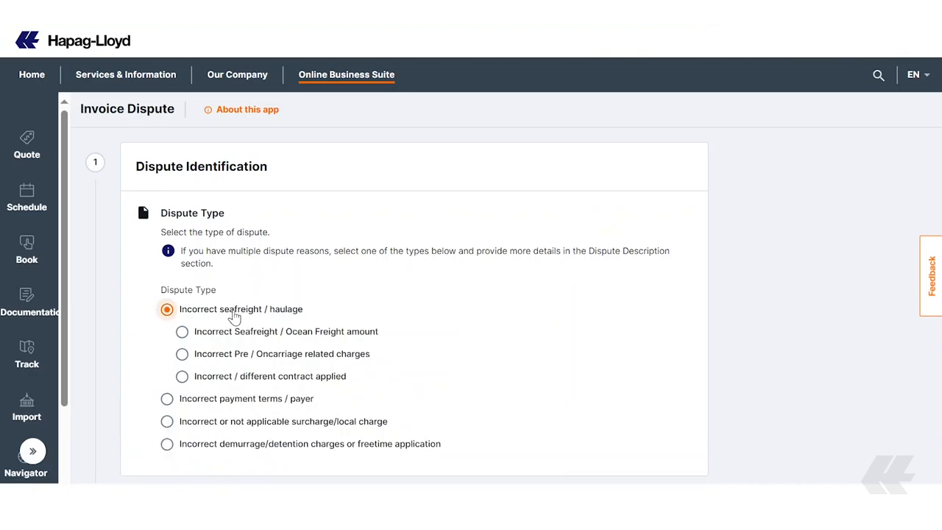
click(182, 332)
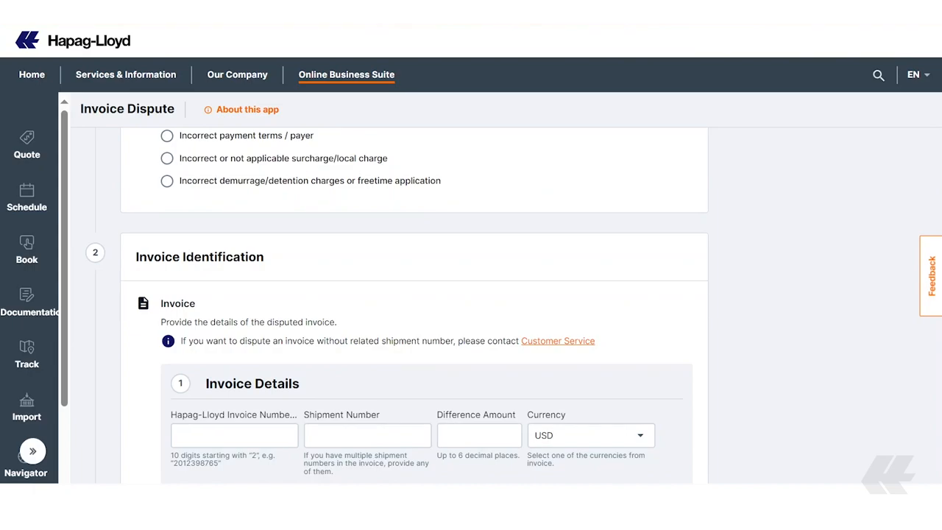
scroll(down, 3)
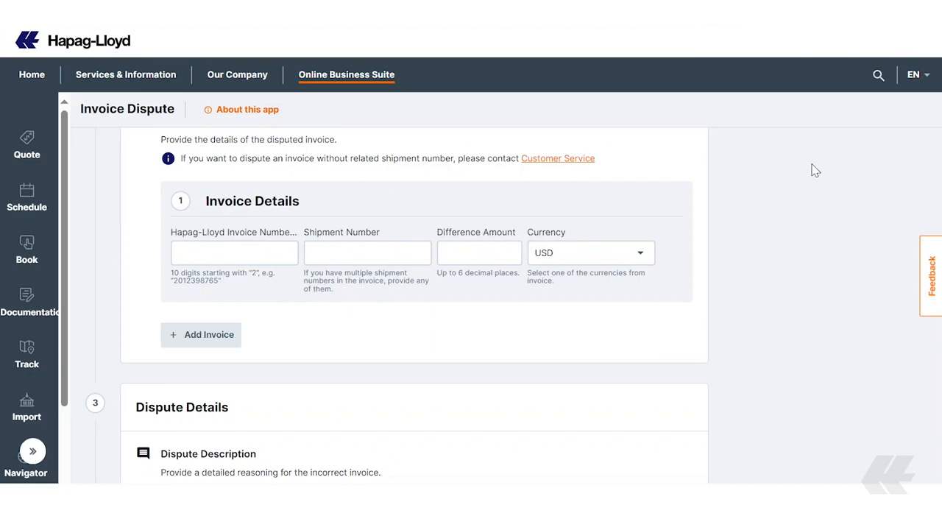
mouse_move(627, 182)
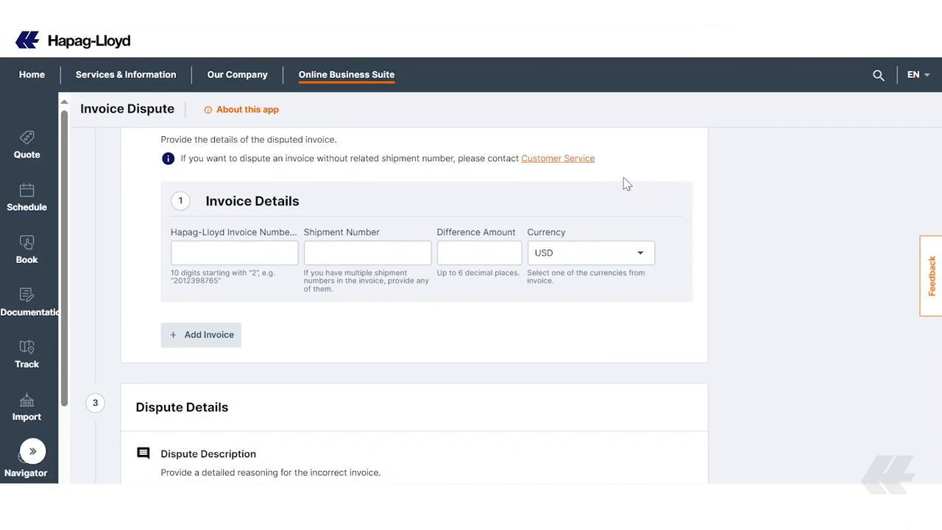
mouse_move(900, 401)
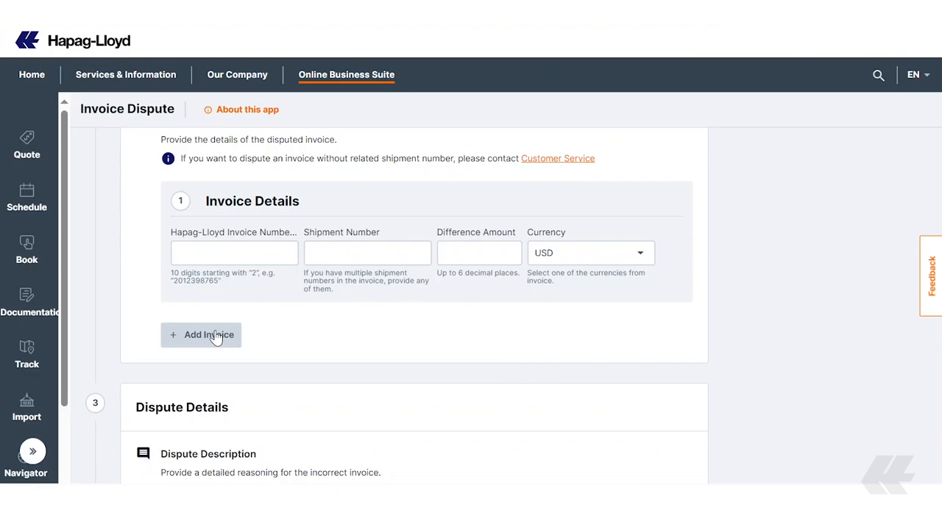
click(201, 334)
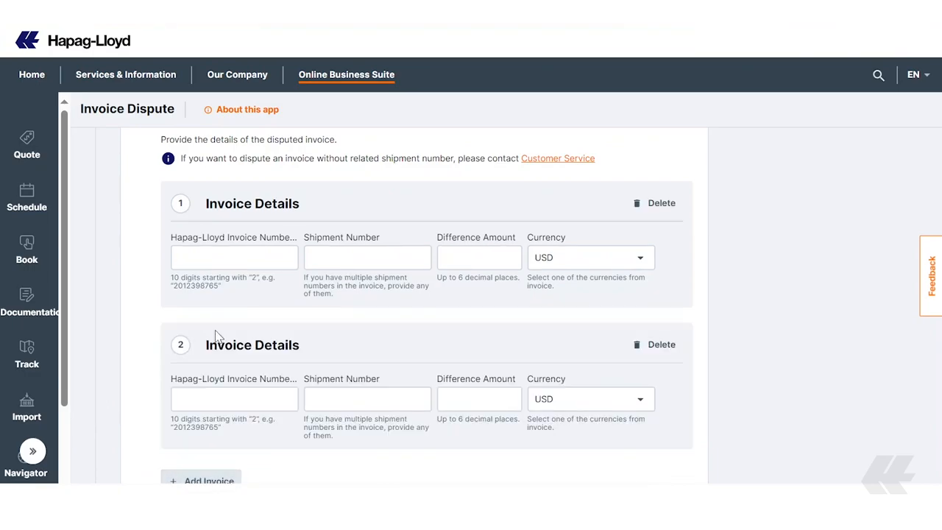
scroll(down, 3)
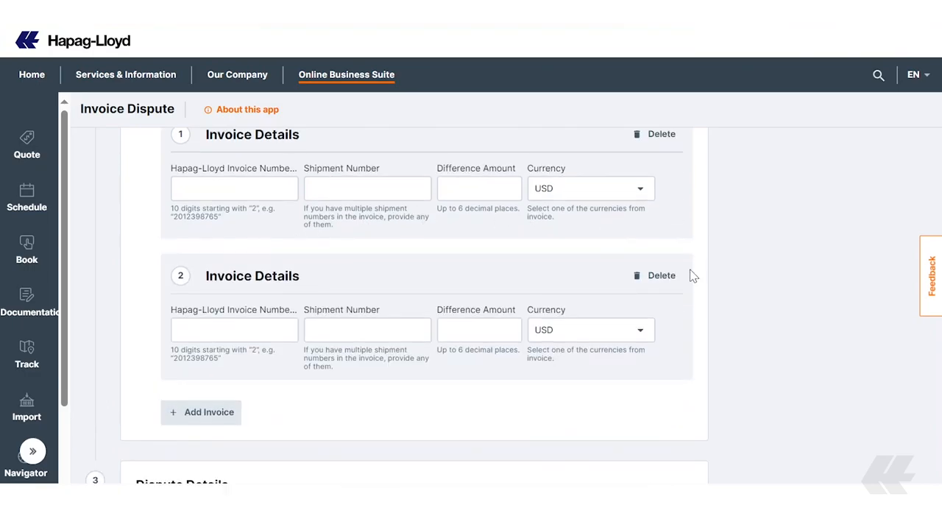
mouse_move(655, 280)
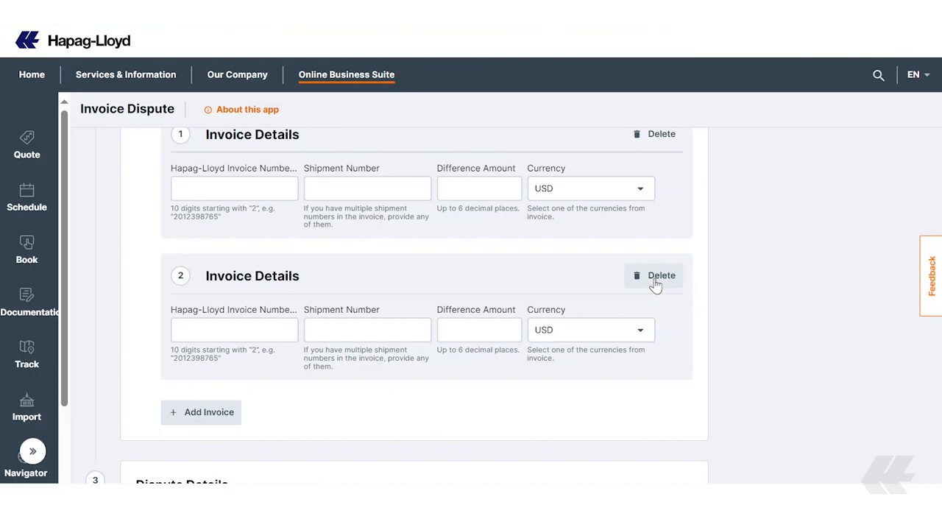
click(653, 275)
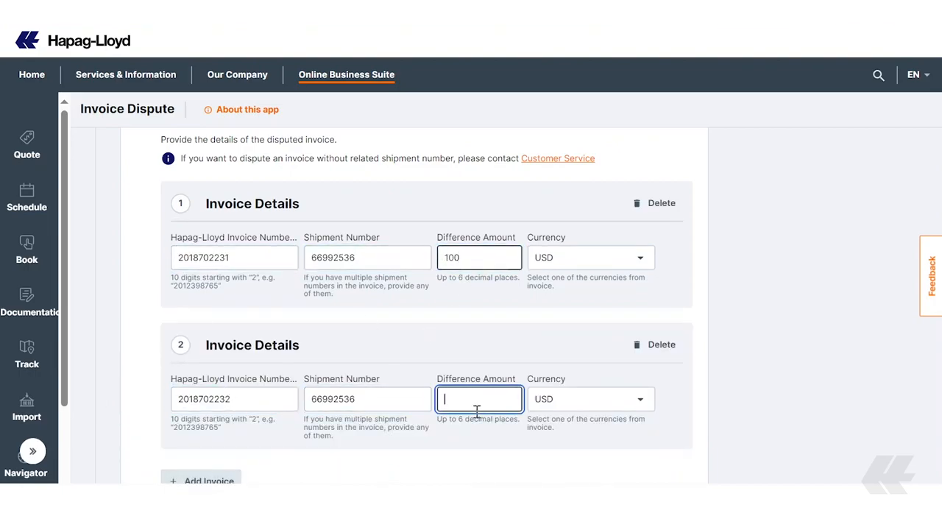
text(100)
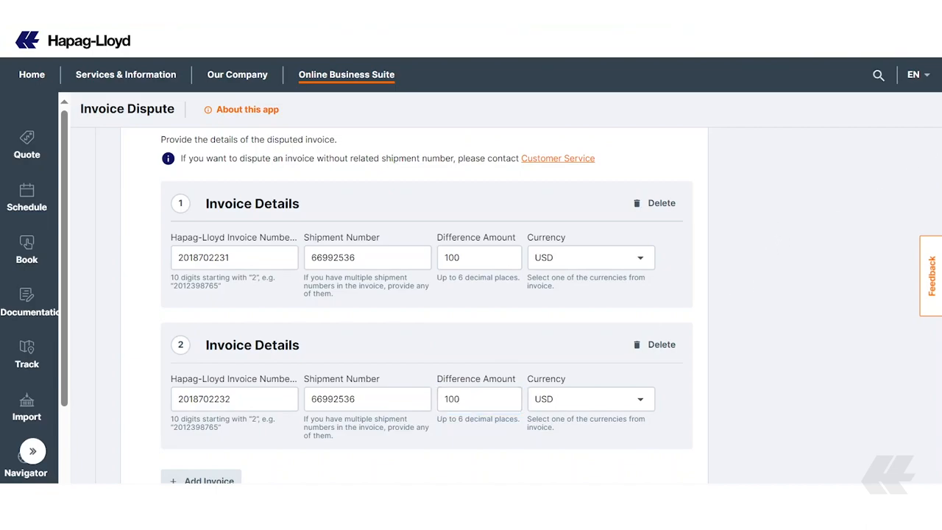
scroll(down, 3)
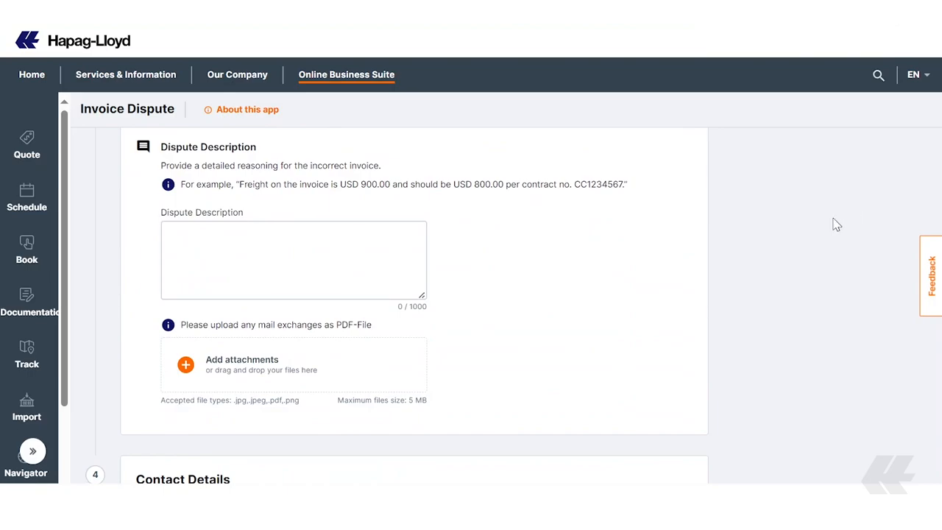
mouse_move(841, 208)
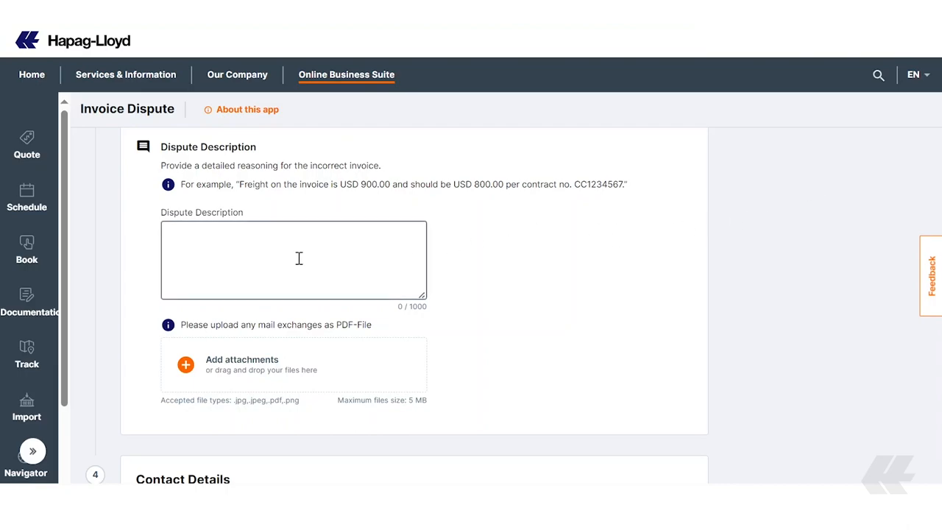
Enter 'Test Dispute Tutorial' as the dispute description.
click(294, 260)
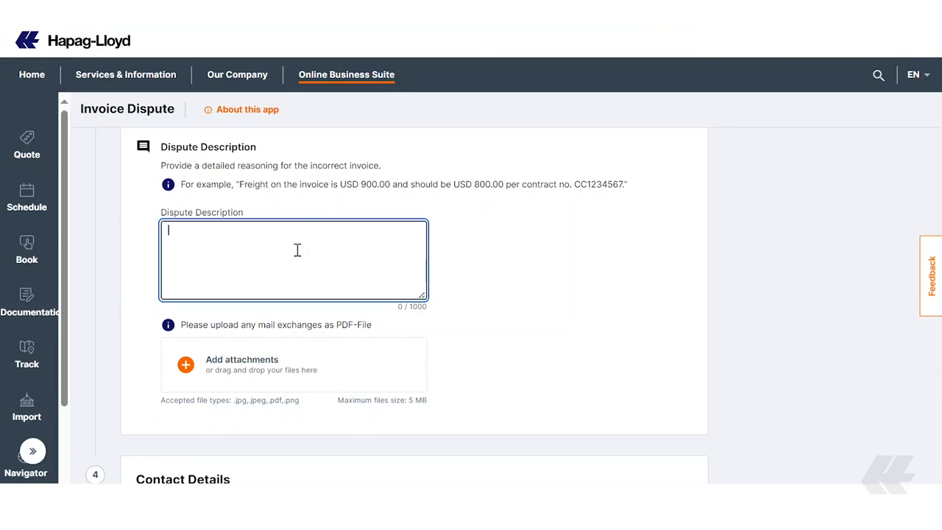
text(Test Dispute To)
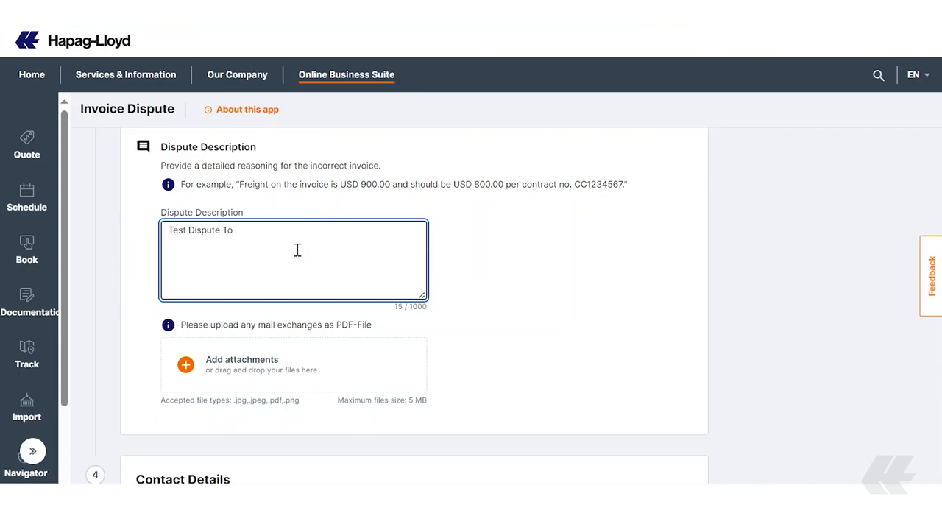
text(tutorial)
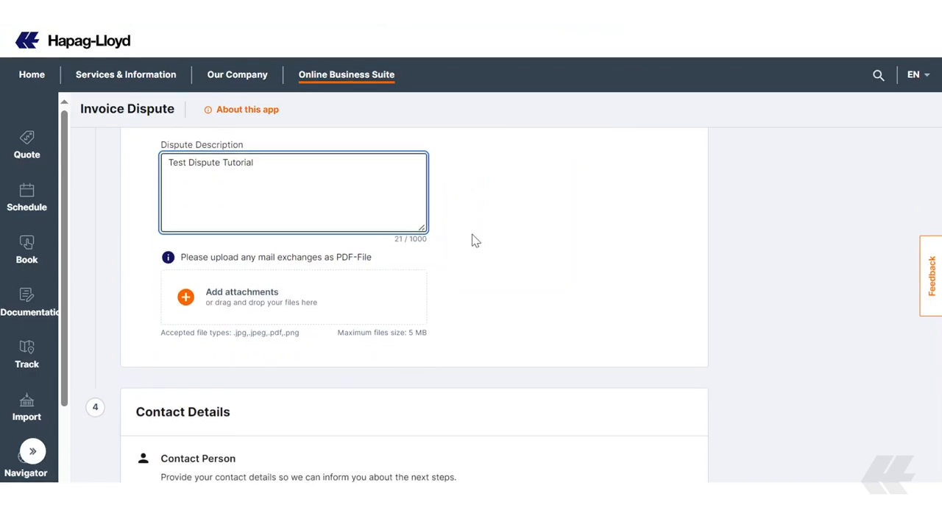
scroll(down, 3)
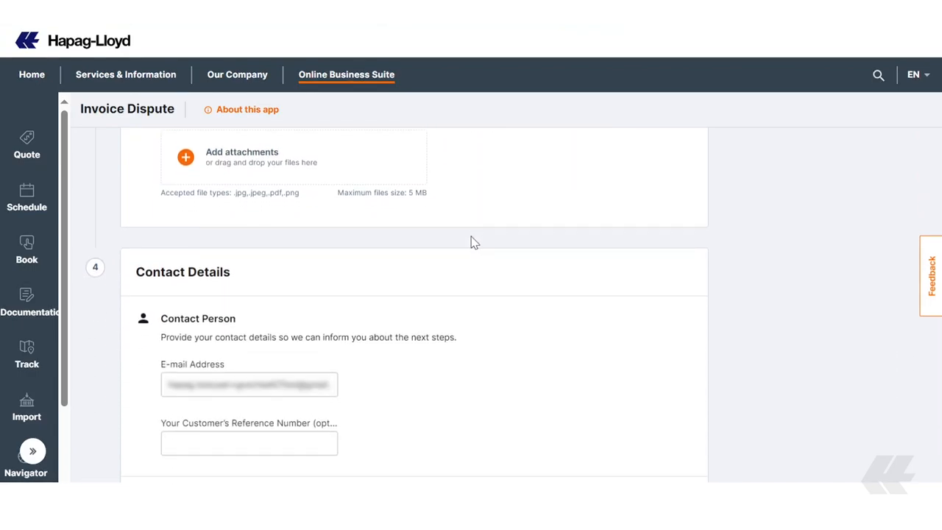
Submit the two-invoice dispute with the reference number left empty.
scroll(down, 3)
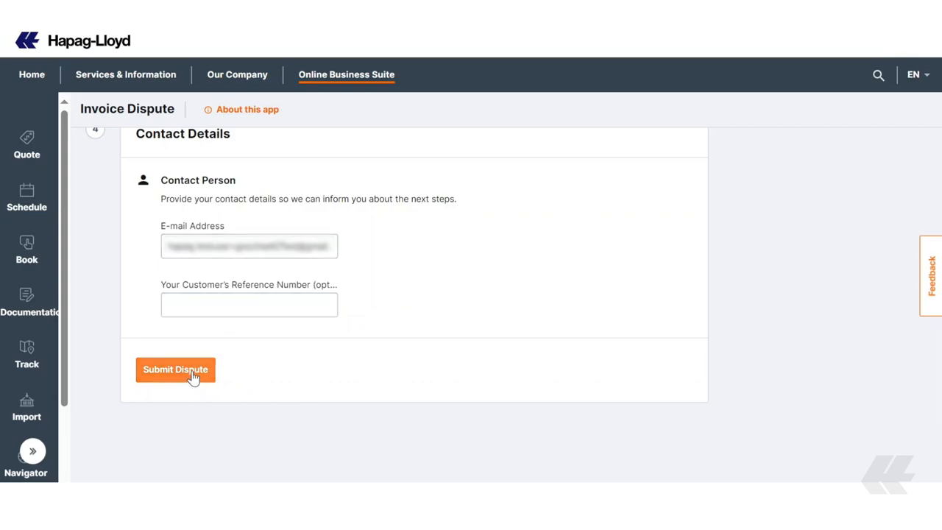
click(176, 370)
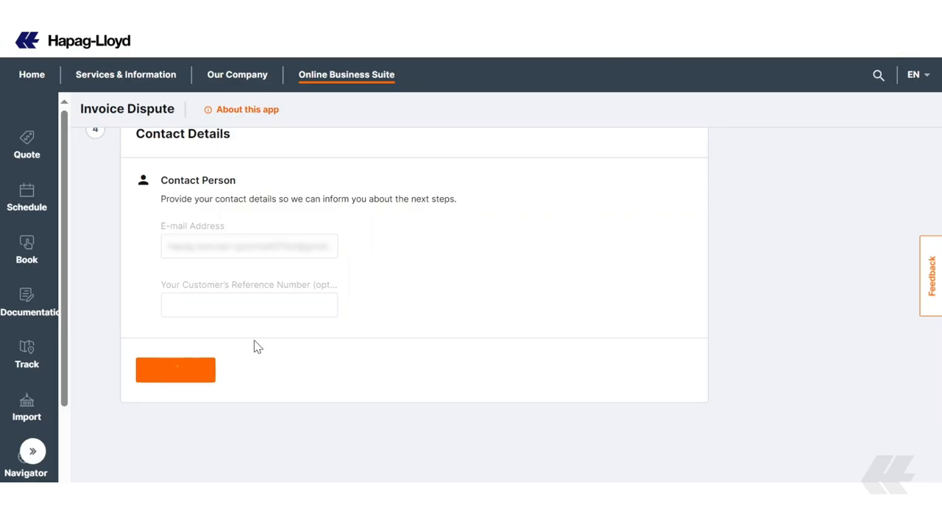
Review the acknowledgement assigning dispute numbers 6274 and 6275.
click(175, 370)
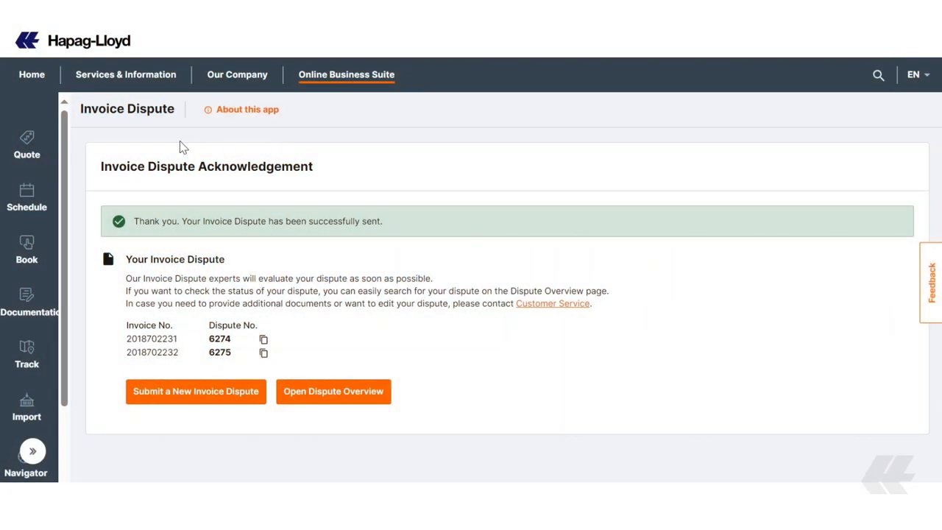
mouse_move(190, 137)
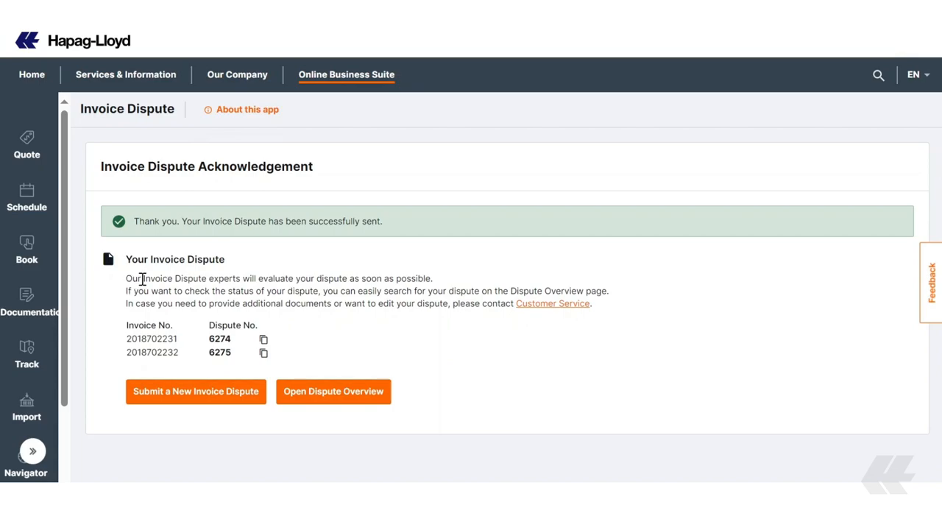
mouse_move(298, 285)
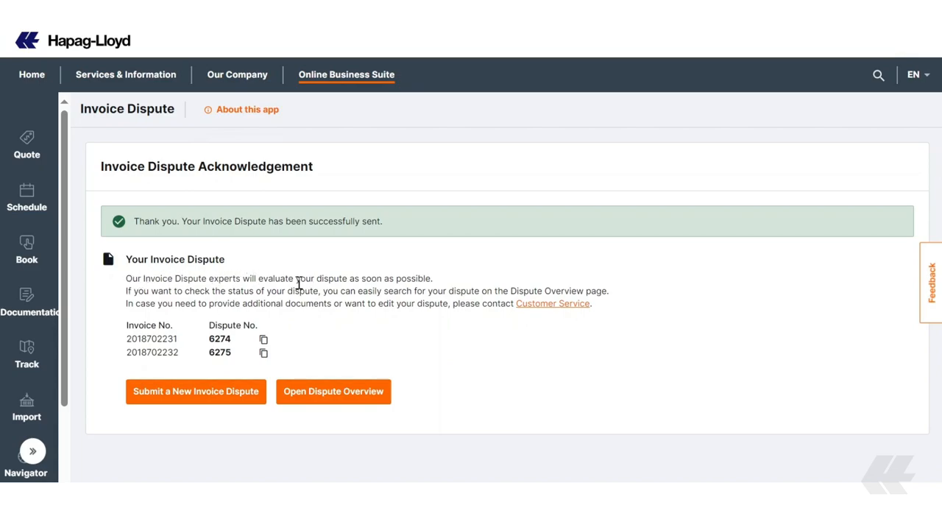
mouse_move(295, 280)
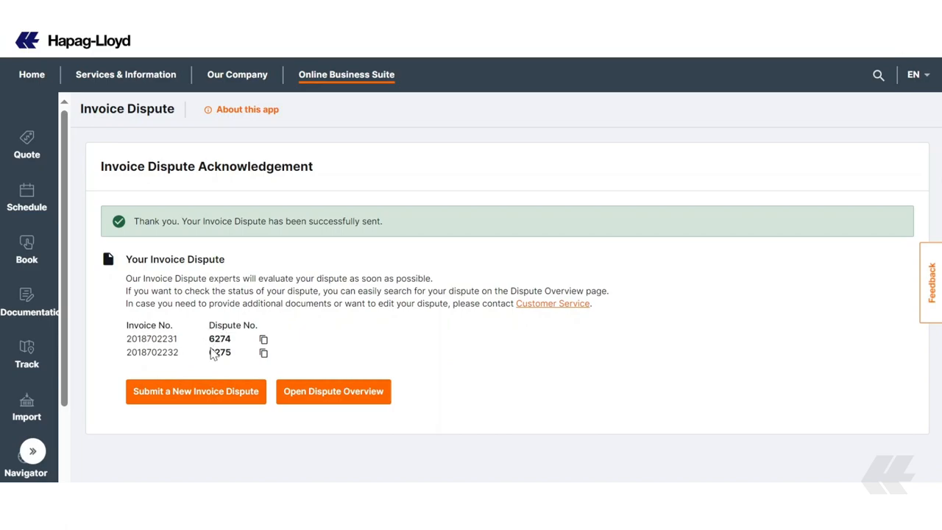
mouse_move(206, 327)
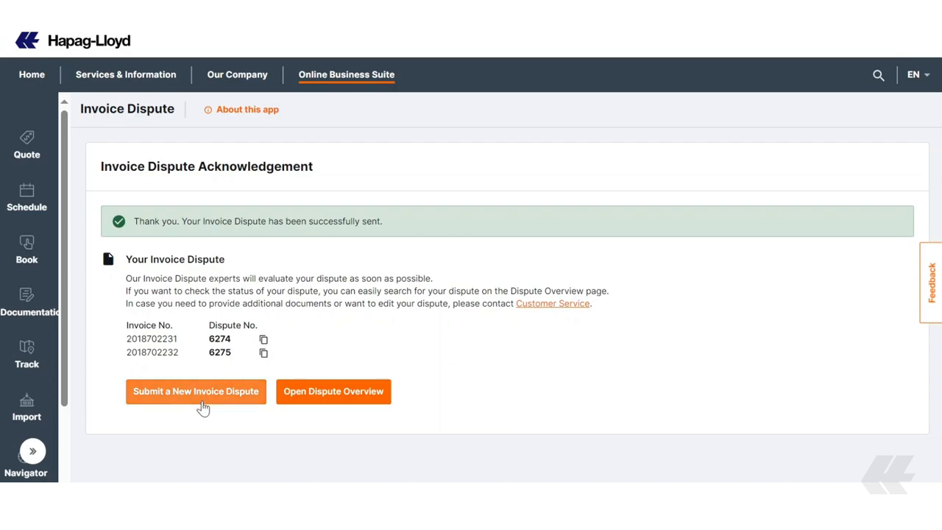
mouse_move(247, 409)
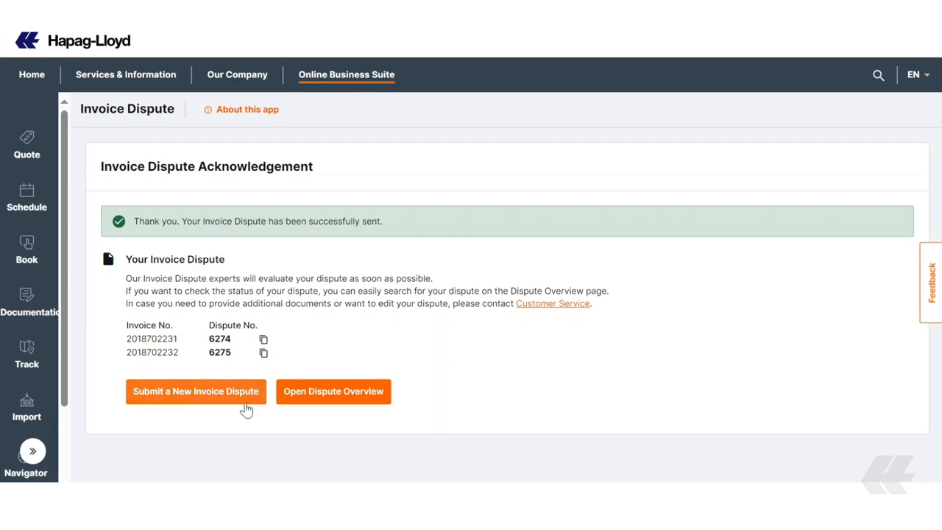
mouse_move(333, 391)
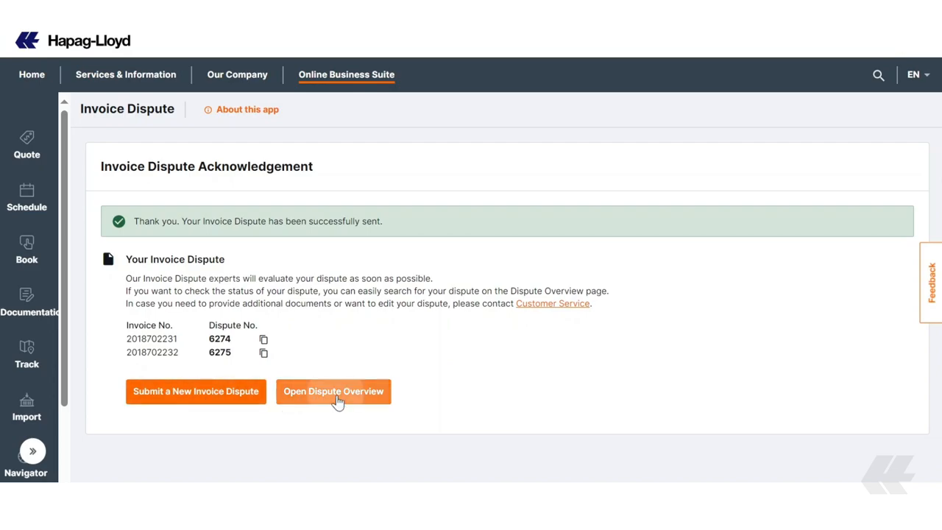
Open the dispute overview showing disputes 6275 and 6274 as Received.
click(333, 391)
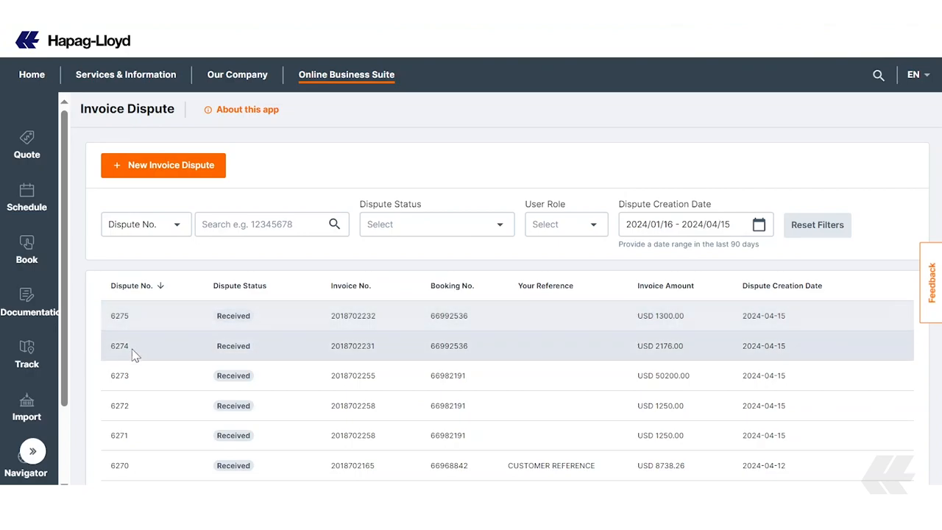
mouse_move(144, 316)
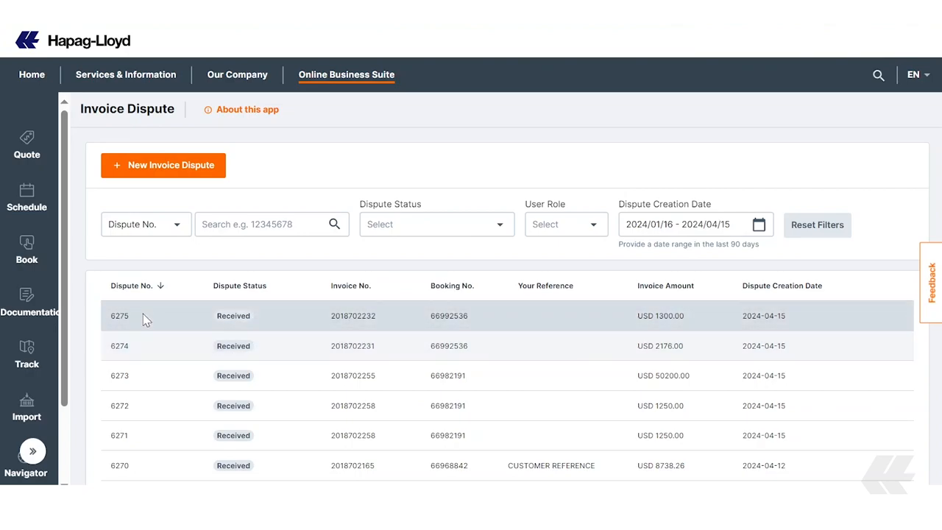